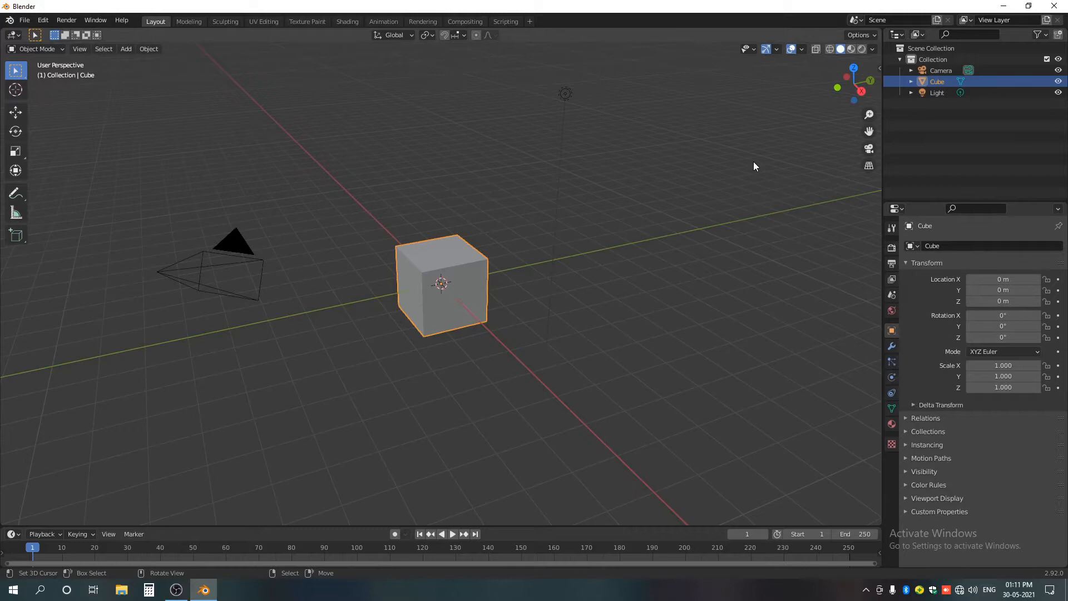
Switch to the Shading workspace to view the cube's material with its Principled BSDF.
{"action": "left_click", "coordinate": [347, 22]}
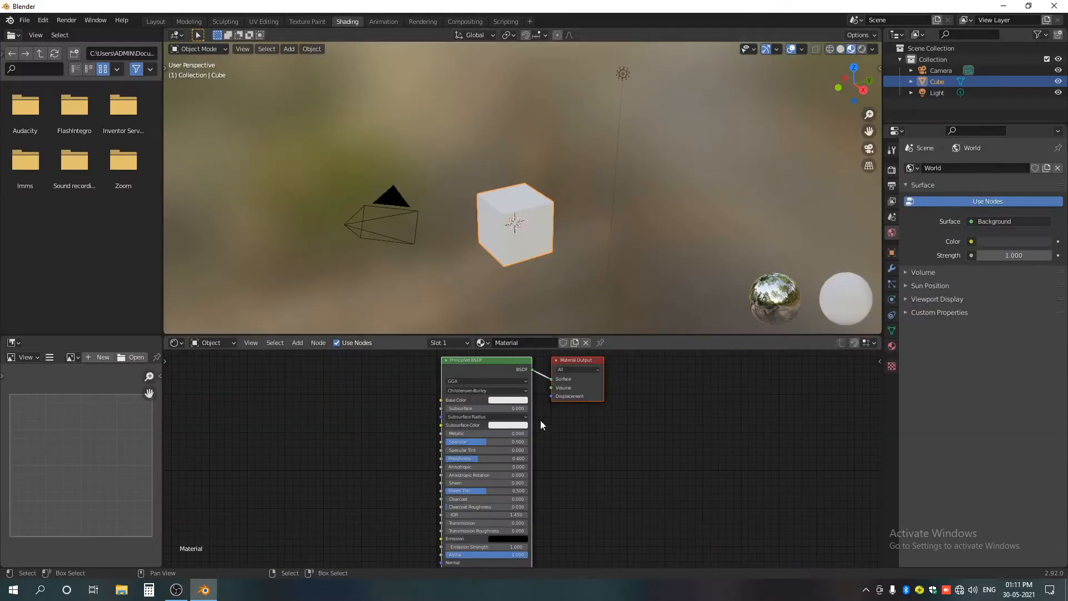
{"action": "left_click_drag", "start_coordinate": [542, 422], "coordinate": [589, 407]}
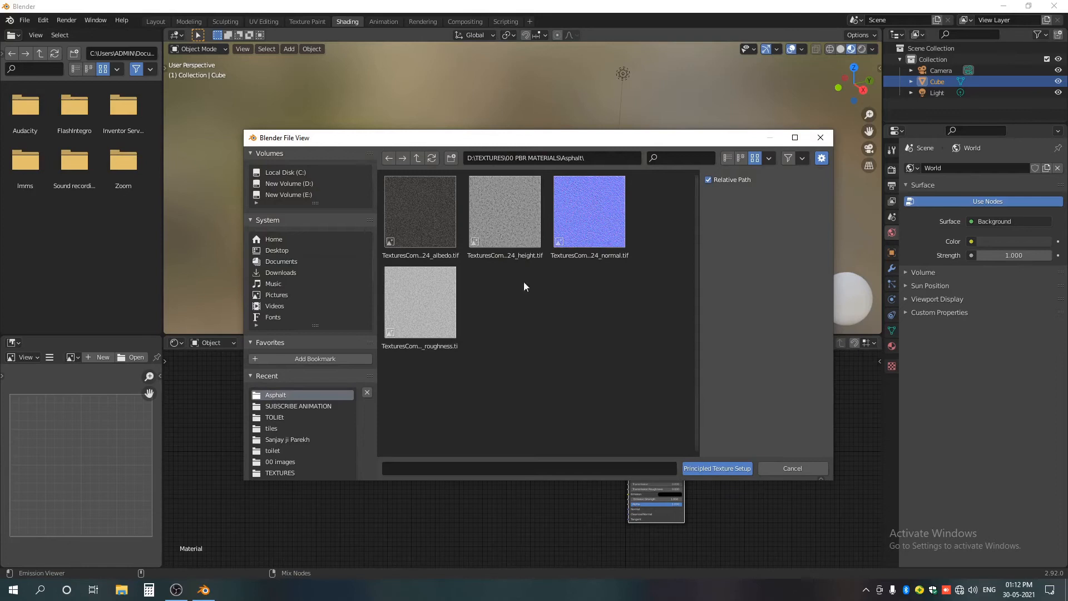
Select all four asphalt maps (albedo, height, normal, roughness) and run Principled Texture Setup.
{"action": "left_click", "coordinate": [419, 211]}
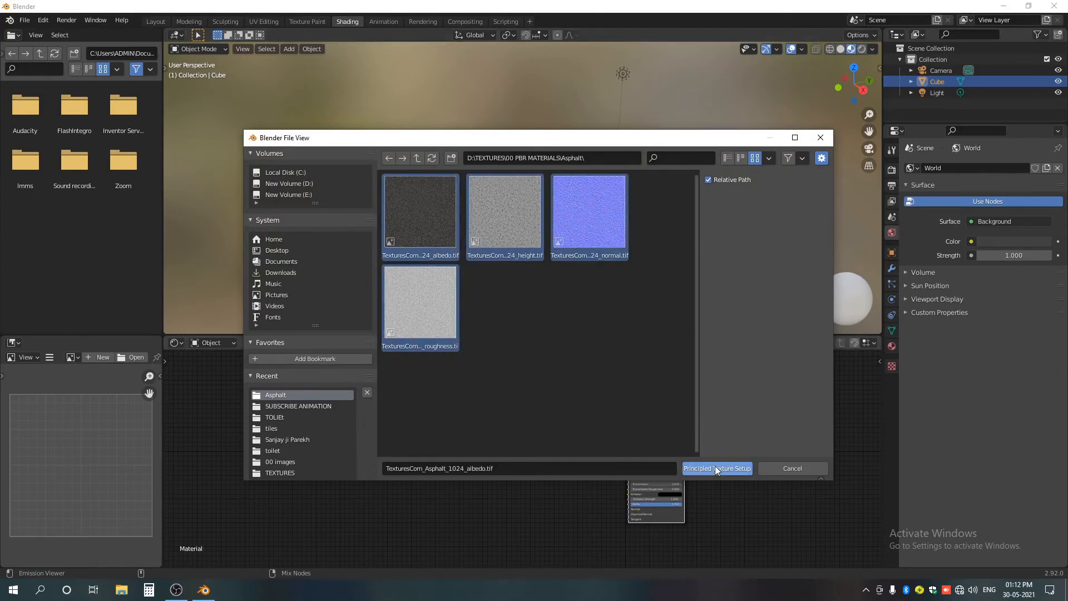
{"action": "left_click", "coordinate": [715, 468]}
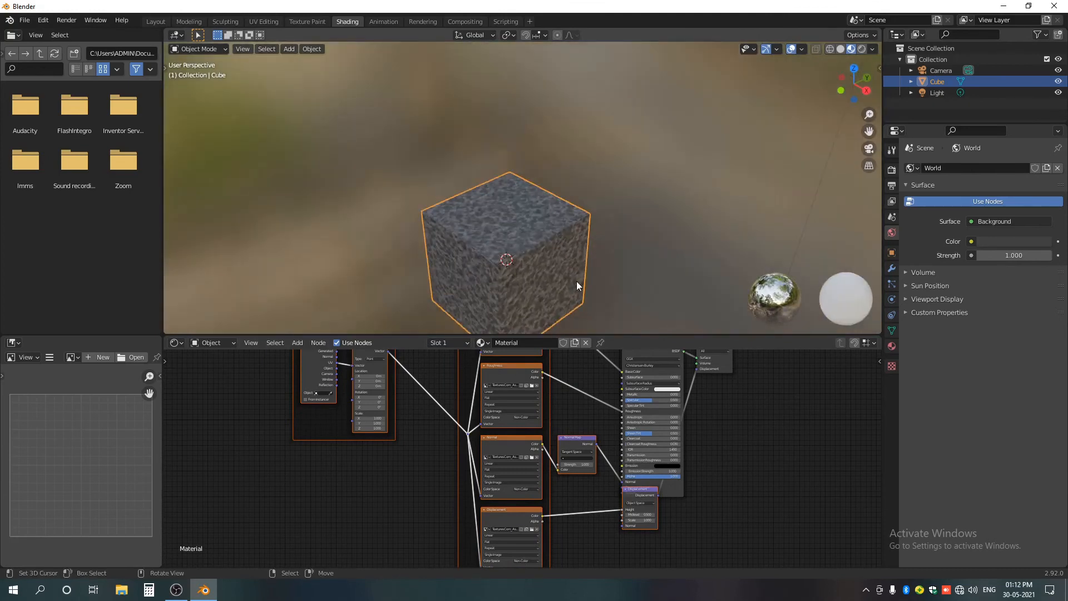
{"action": "mouse_move", "coordinate": [574, 282]}
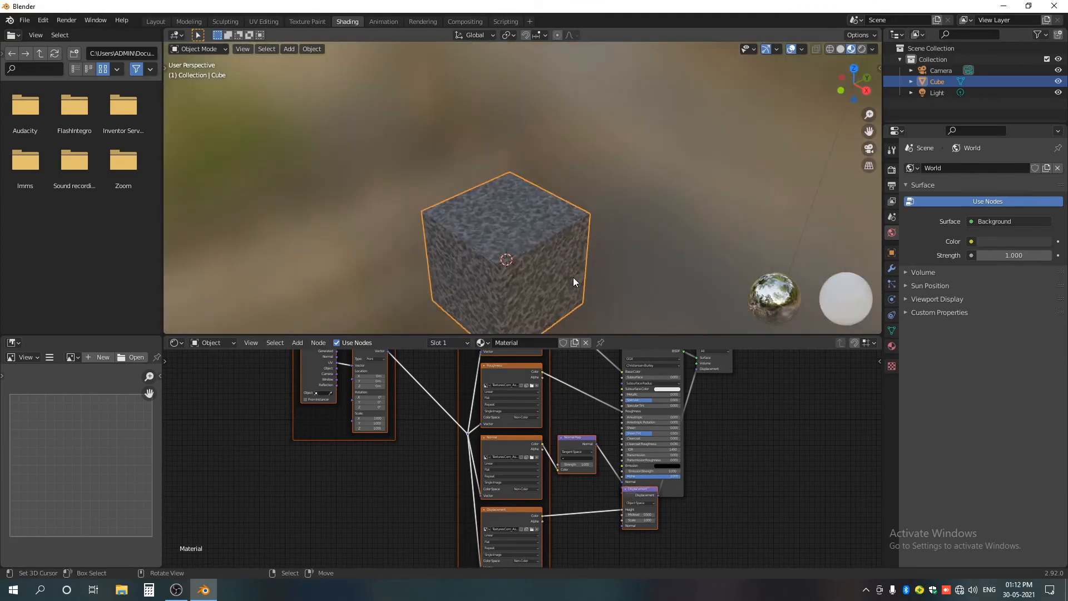